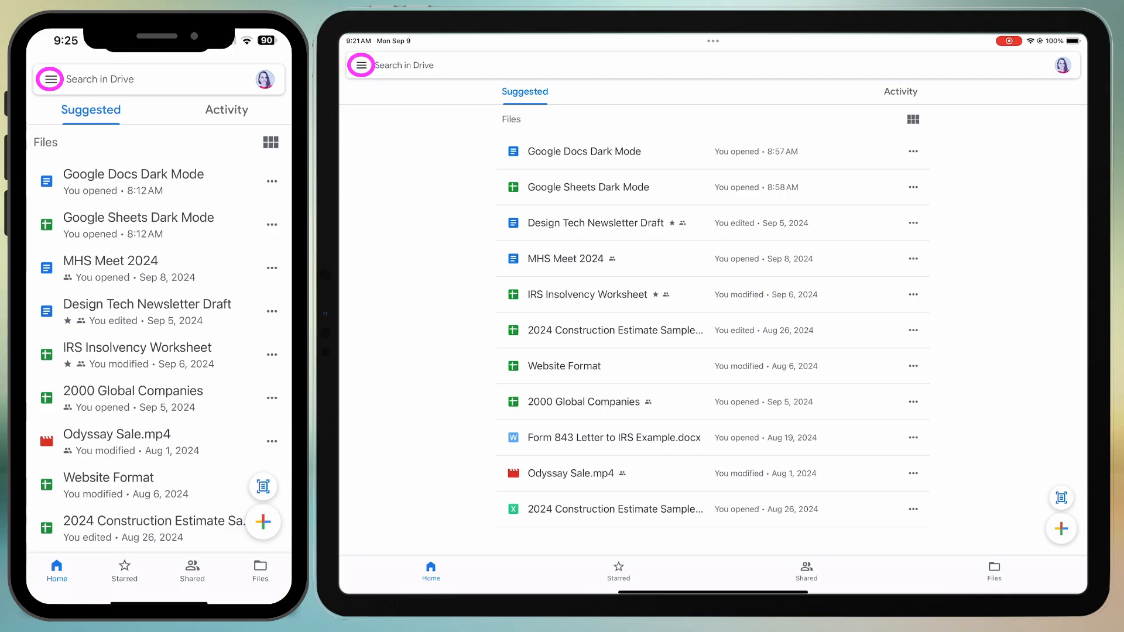
- Check Google Drive's settings list for a theme option and leave it, finding none
click(360, 64)
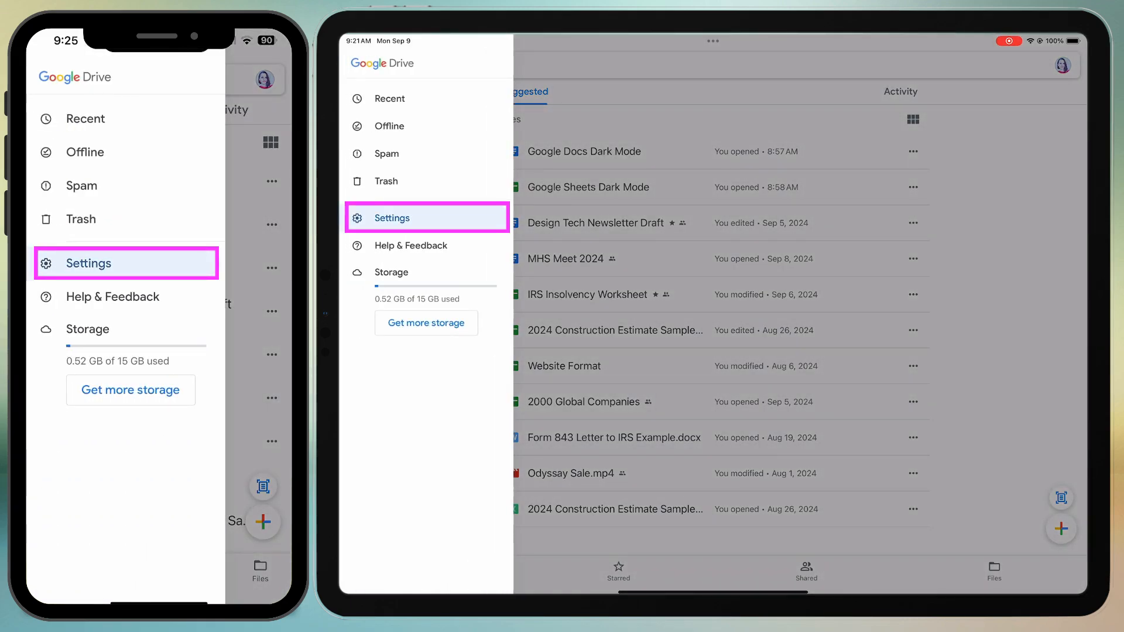
click(391, 217)
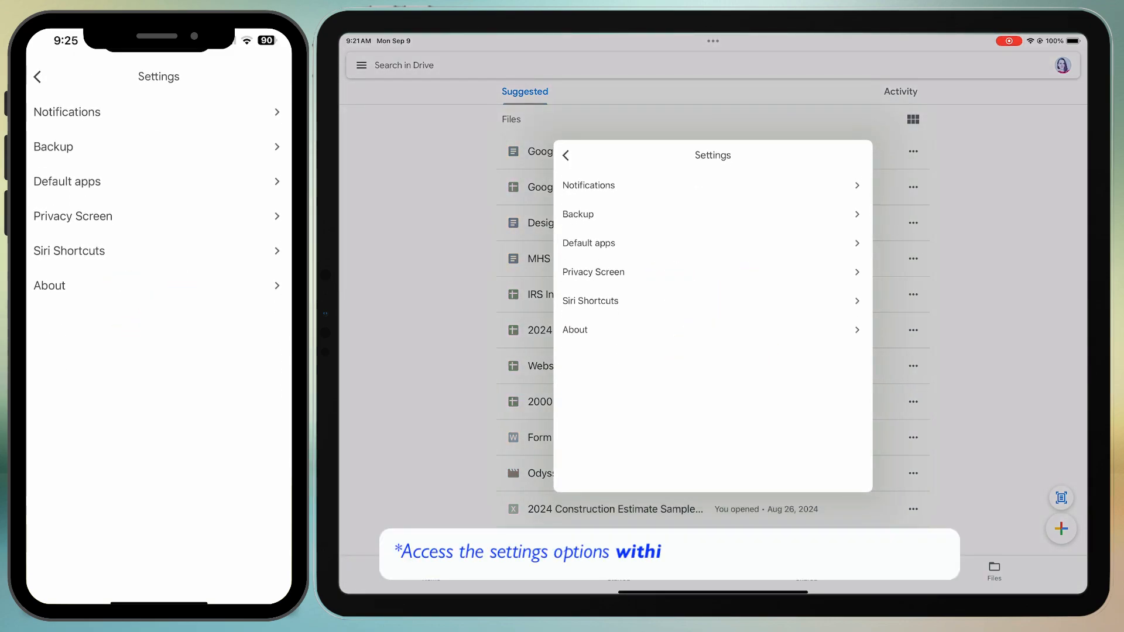
click(37, 77)
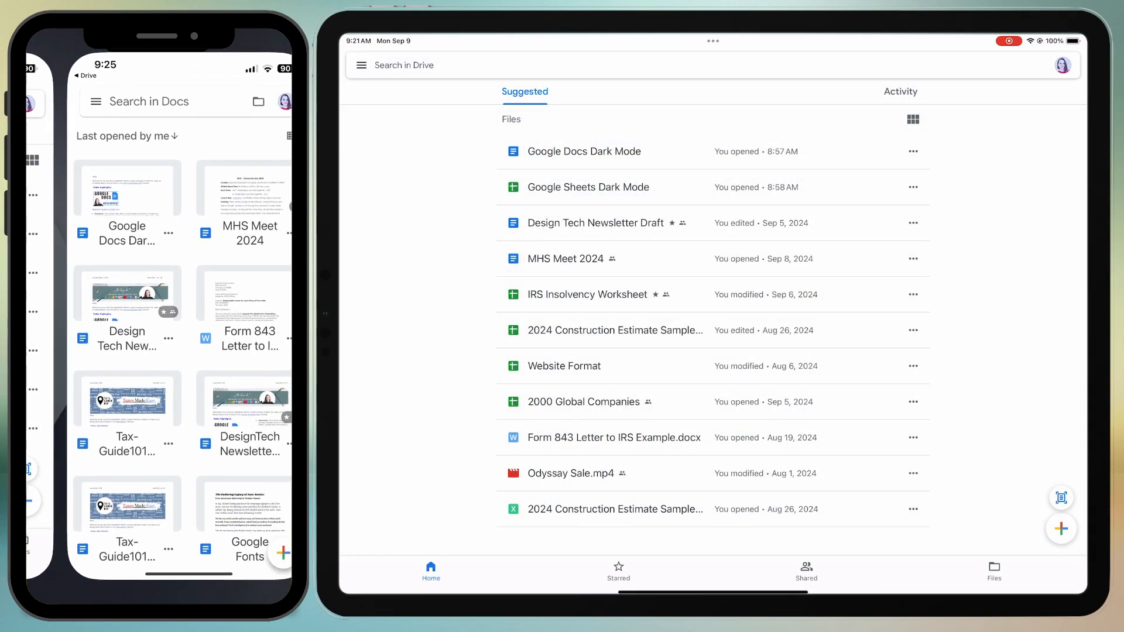
- View the Google Docs Dark Mode document briefly and return to the document list
click(583, 151)
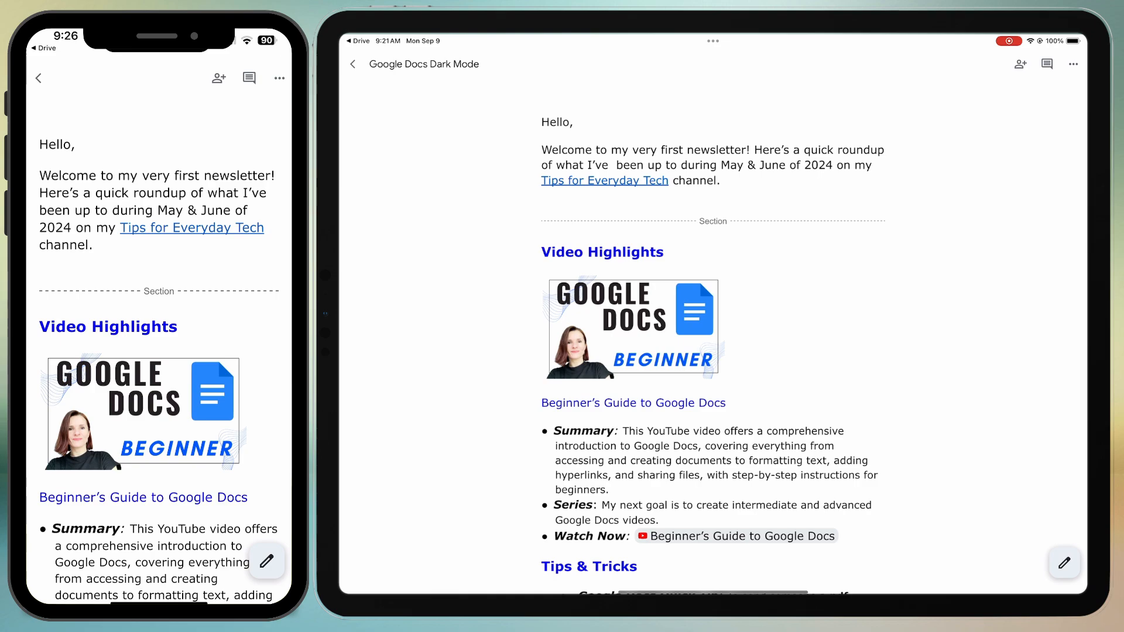
click(354, 64)
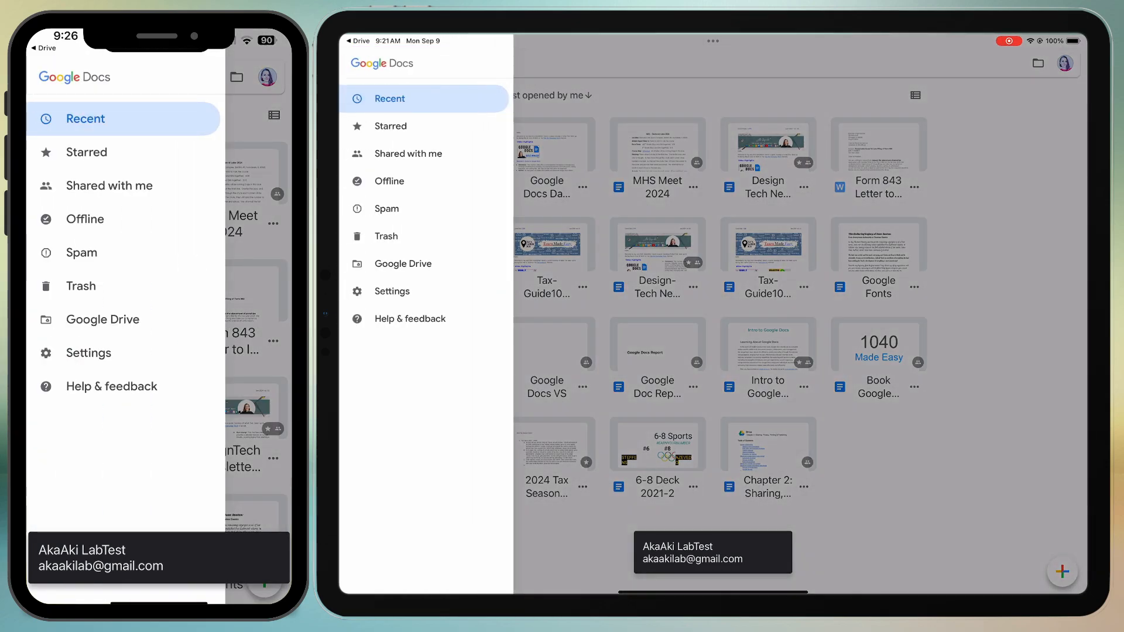
- Switch Google Docs to the Dark theme in Settings and close the panel
click(391, 290)
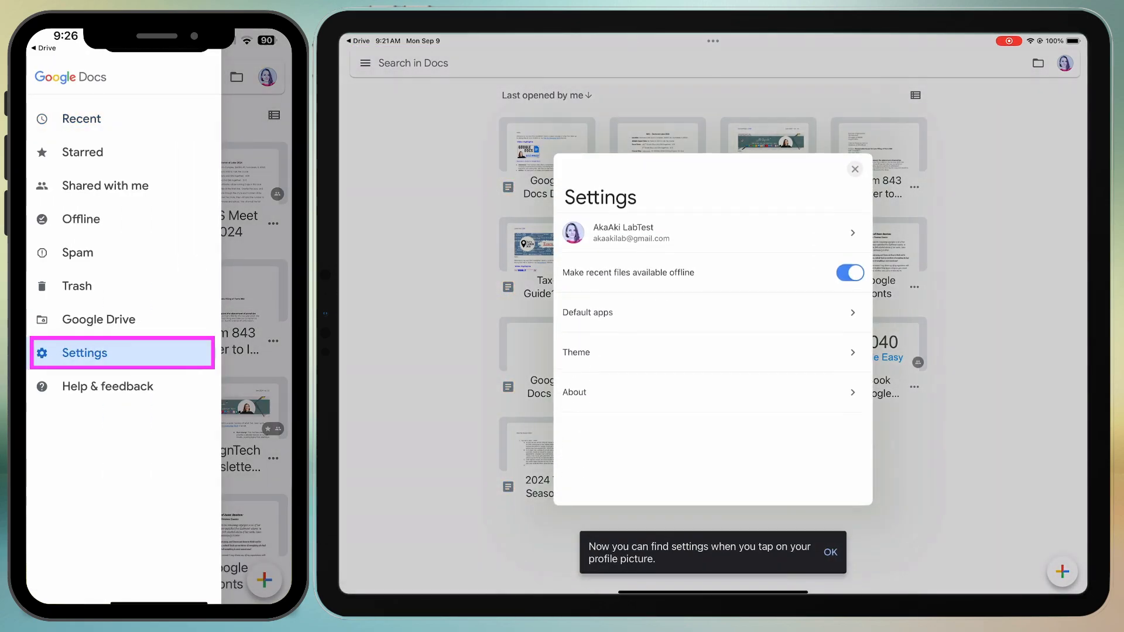
click(711, 340)
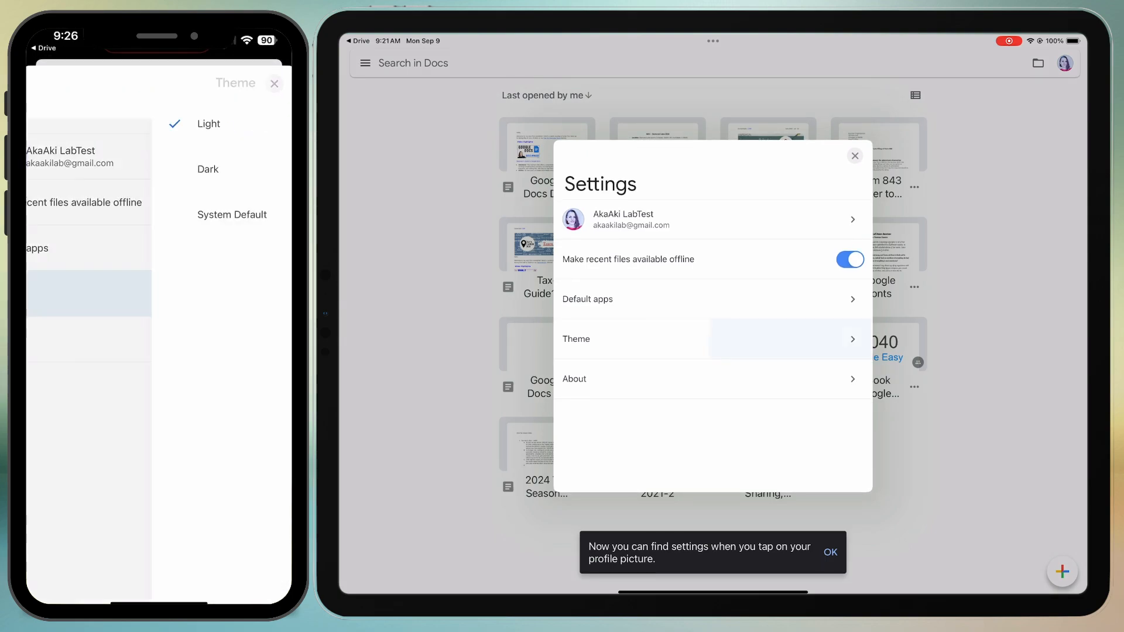
click(712, 230)
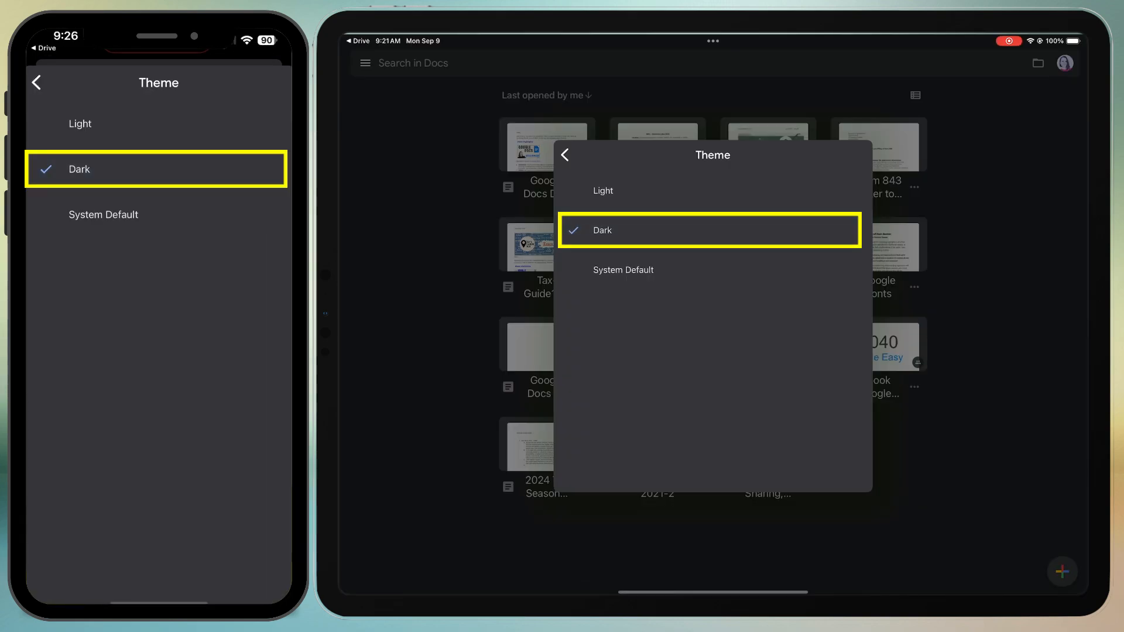
click(566, 154)
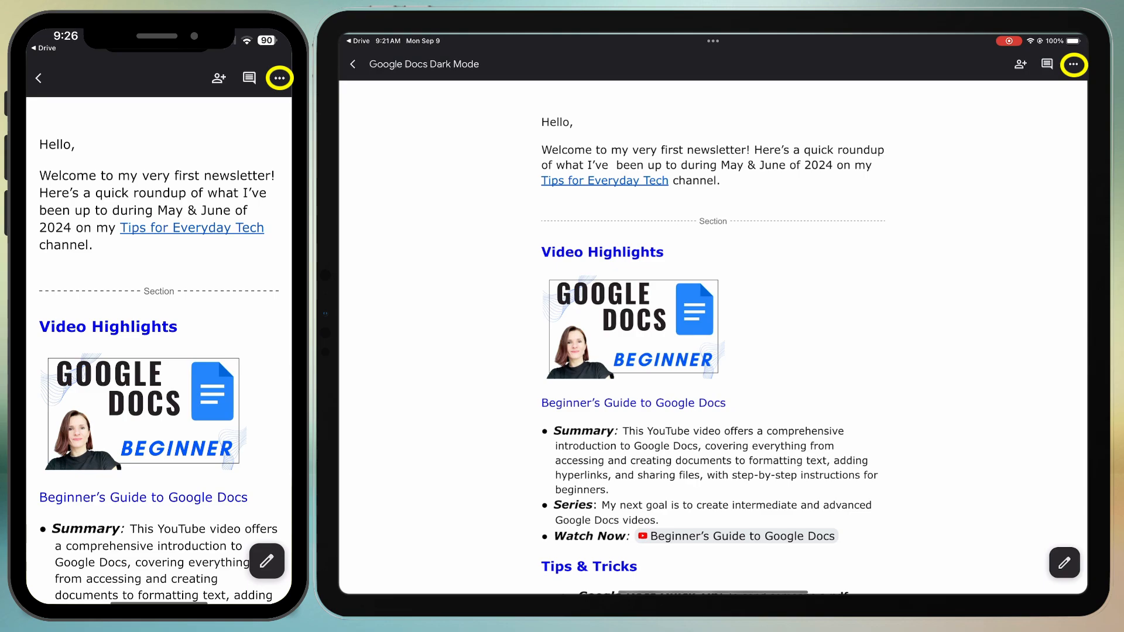
- Turn off View in light theme so the document page itself shows dark
click(281, 78)
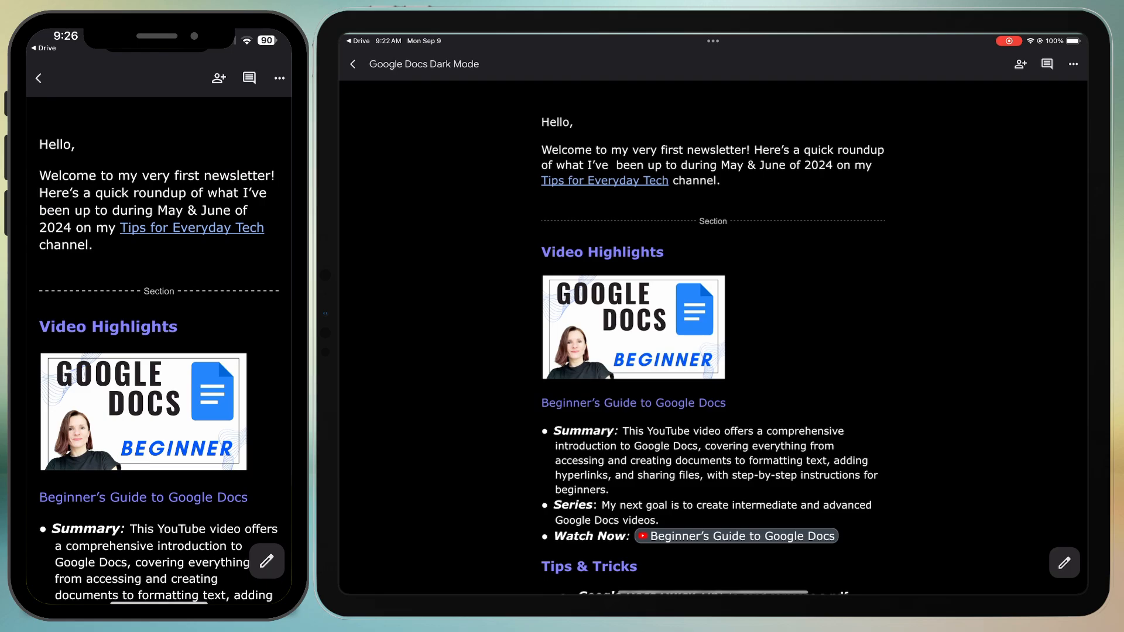
scroll(down, 3)
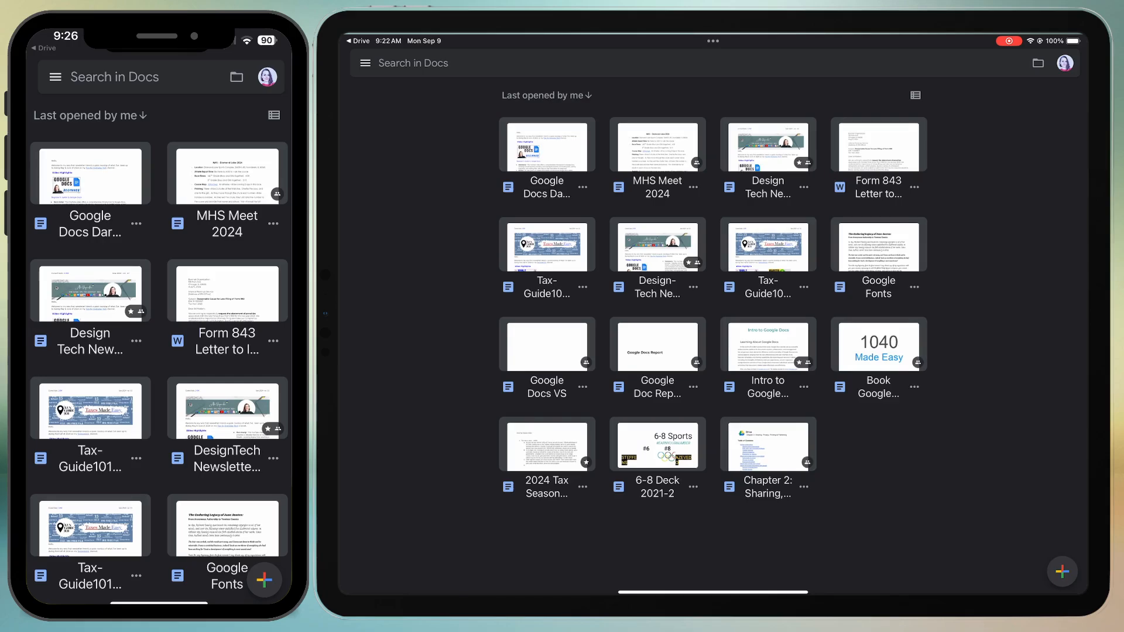
- View the Google Sheets Dark Mode spreadsheet and check its three-dot menu options
click(365, 62)
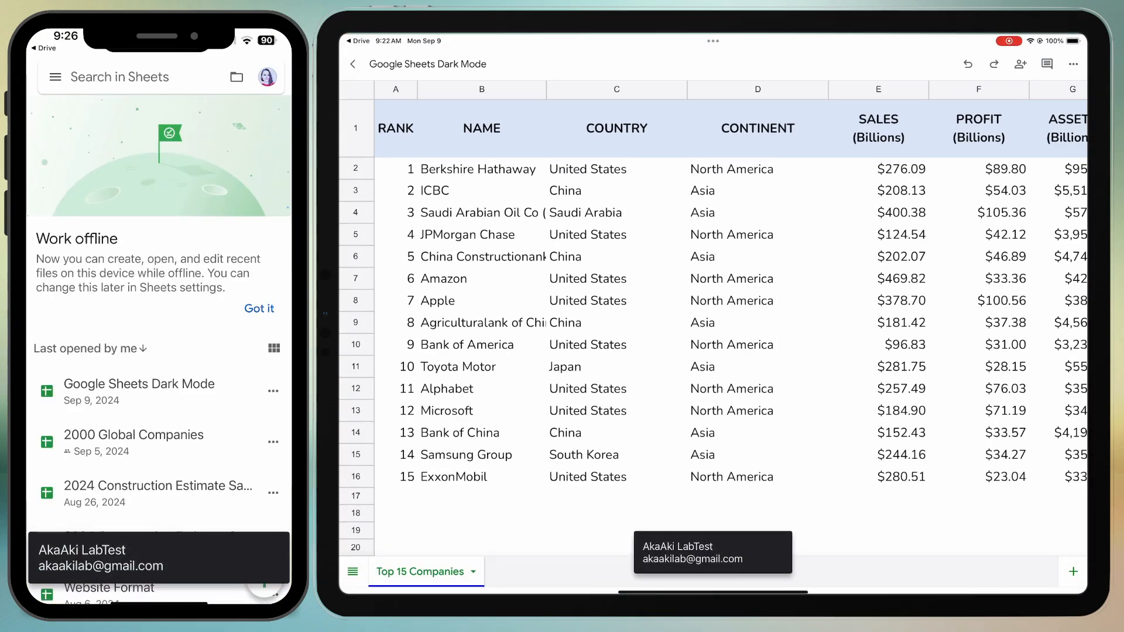
click(139, 384)
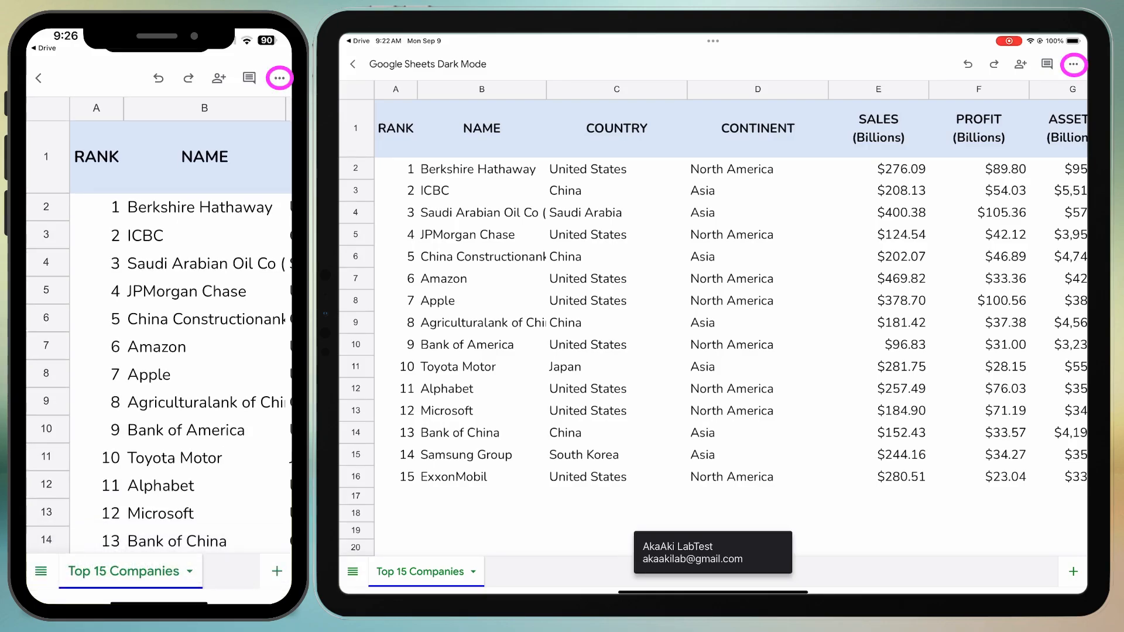
click(279, 78)
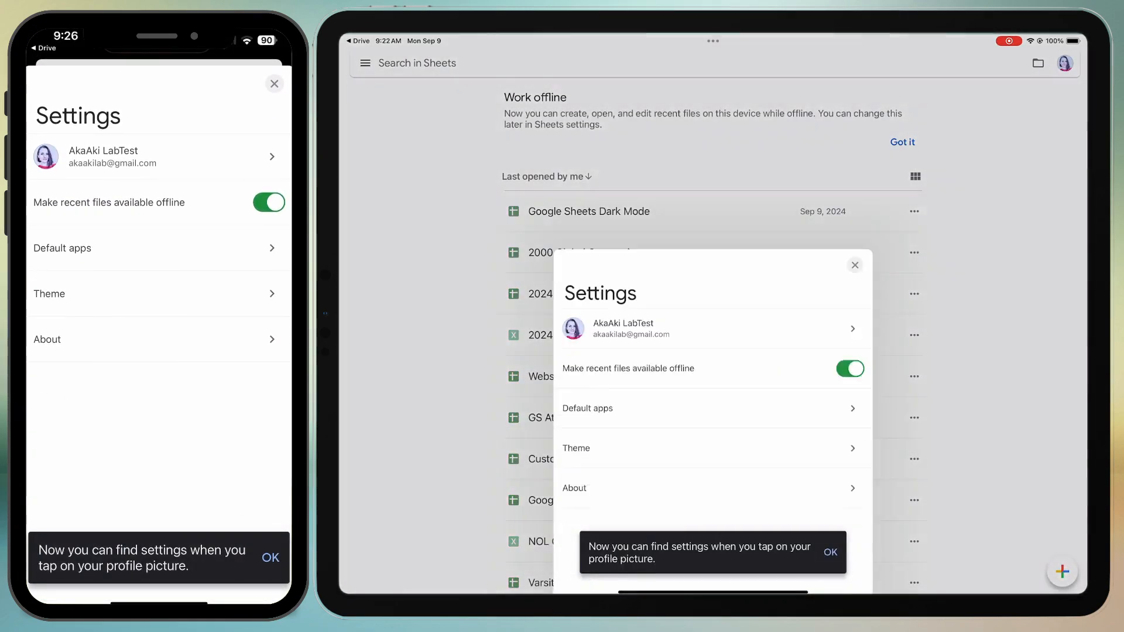
- Set Google Sheets to the Dark theme and turn off View in light theme for the spreadsheet
click(576, 448)
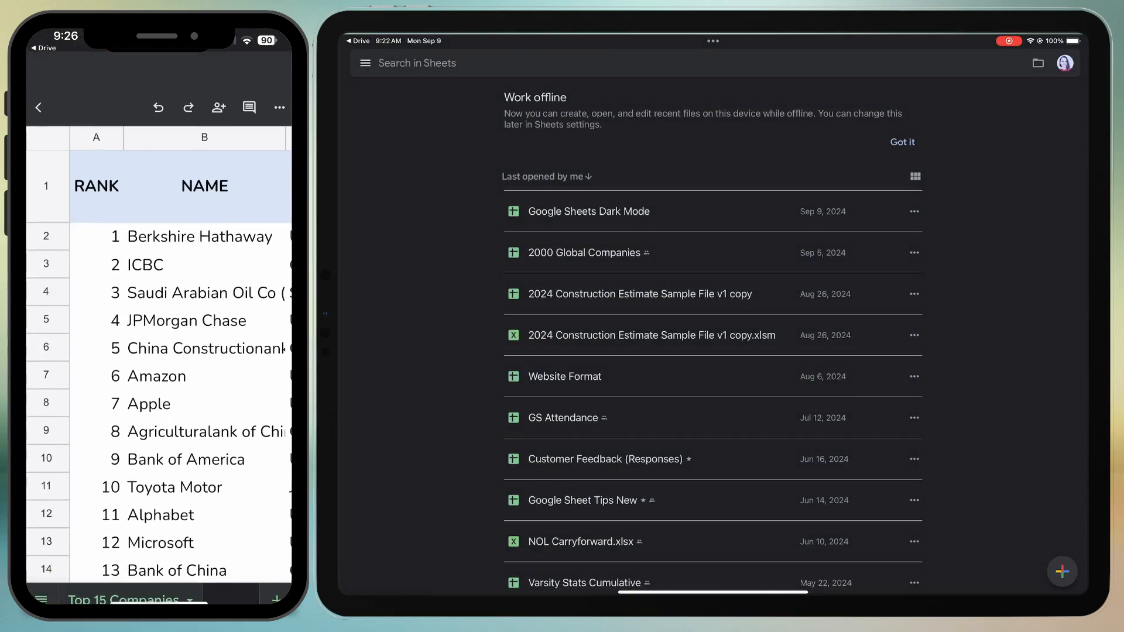
click(588, 211)
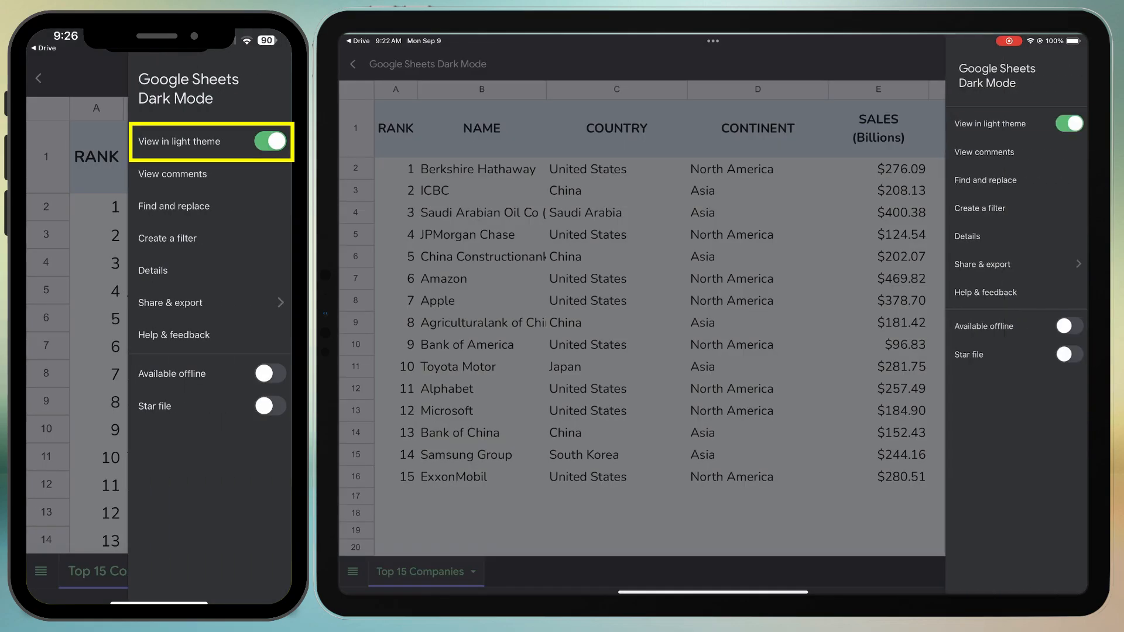
click(276, 142)
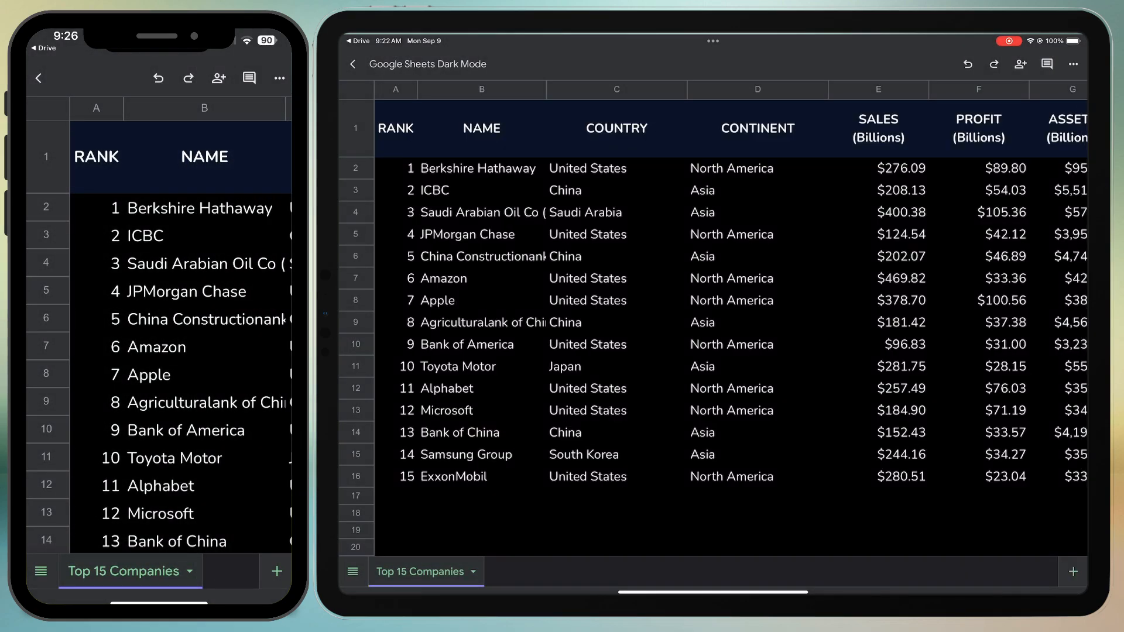